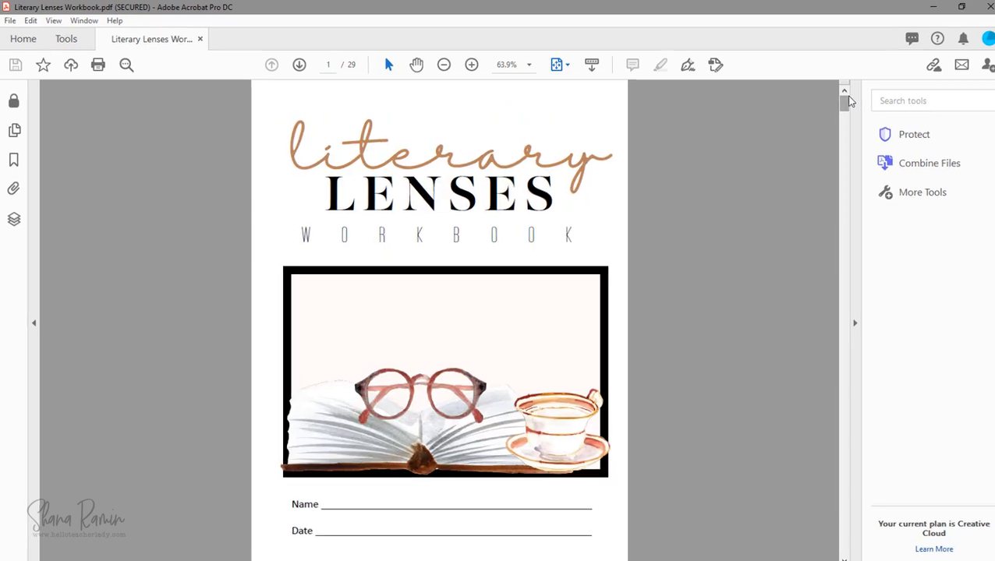
# Open the workbook's Print dialog and choose Microsoft Print to PDF as the printer.
pyautogui.click(11, 20)
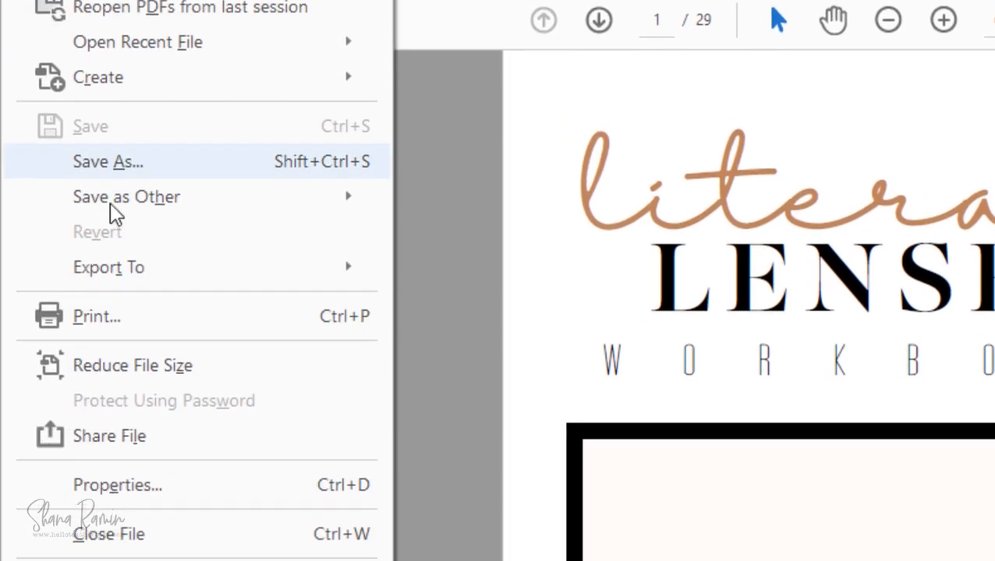
pyautogui.click(97, 316)
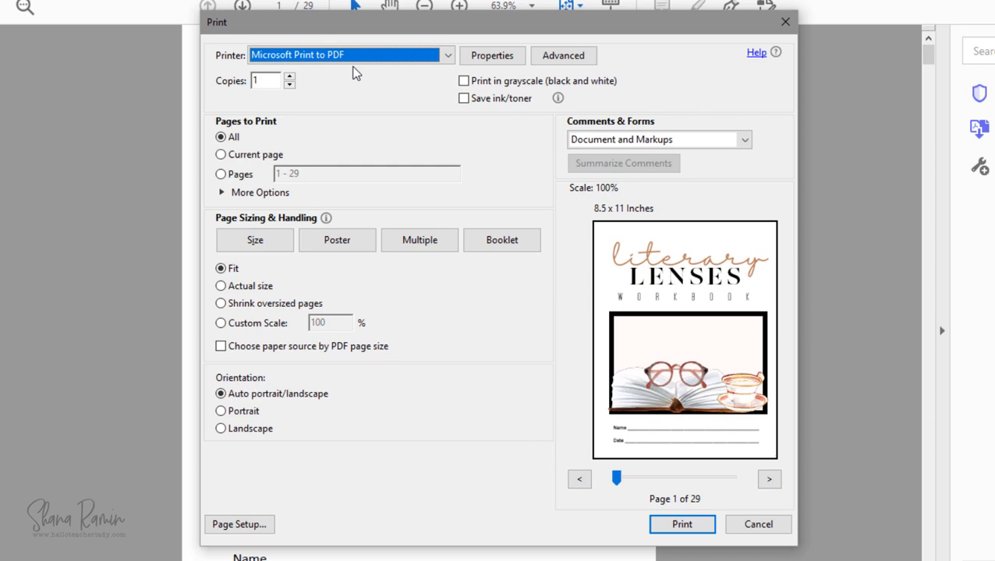
pyautogui.click(446, 54)
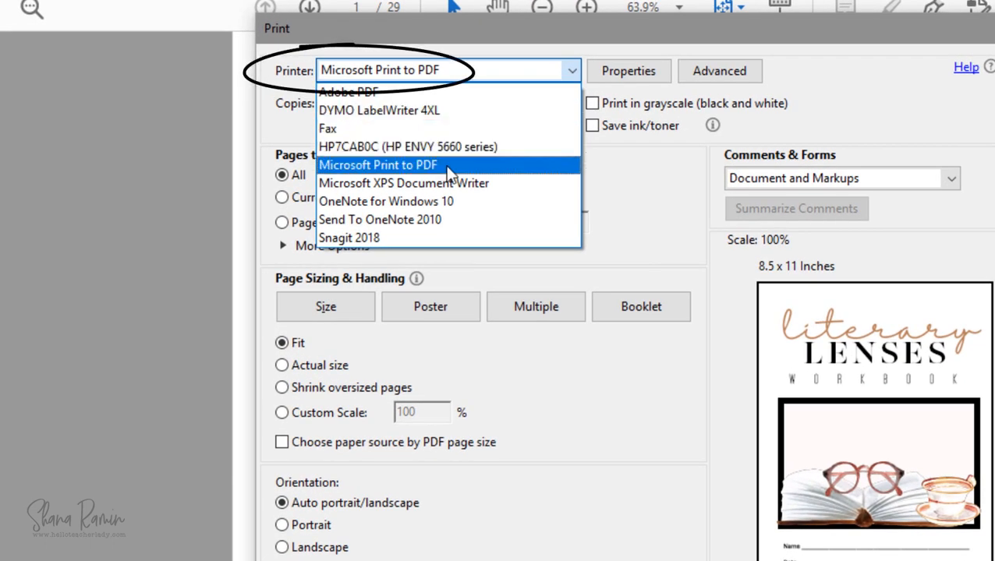
pyautogui.click(379, 164)
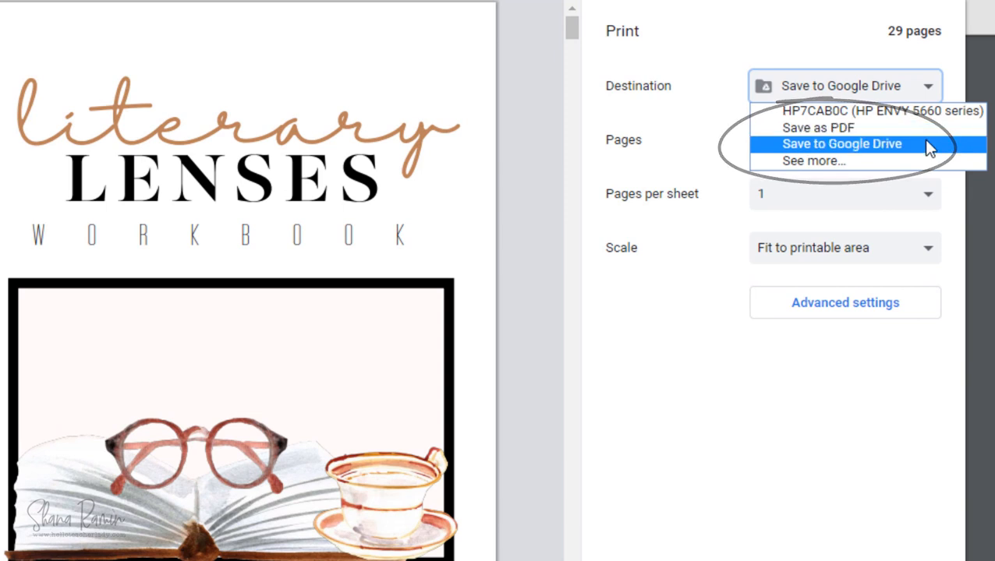
pyautogui.click(842, 143)
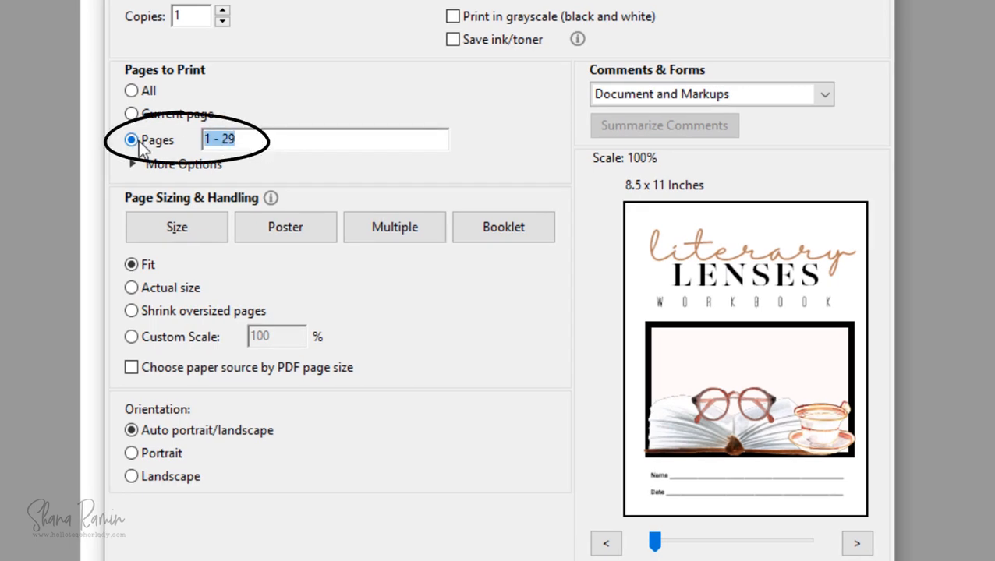
# Restrict the print range to page 2 after trying pages 12-16, 19, 22, 25.
pyautogui.write('2')
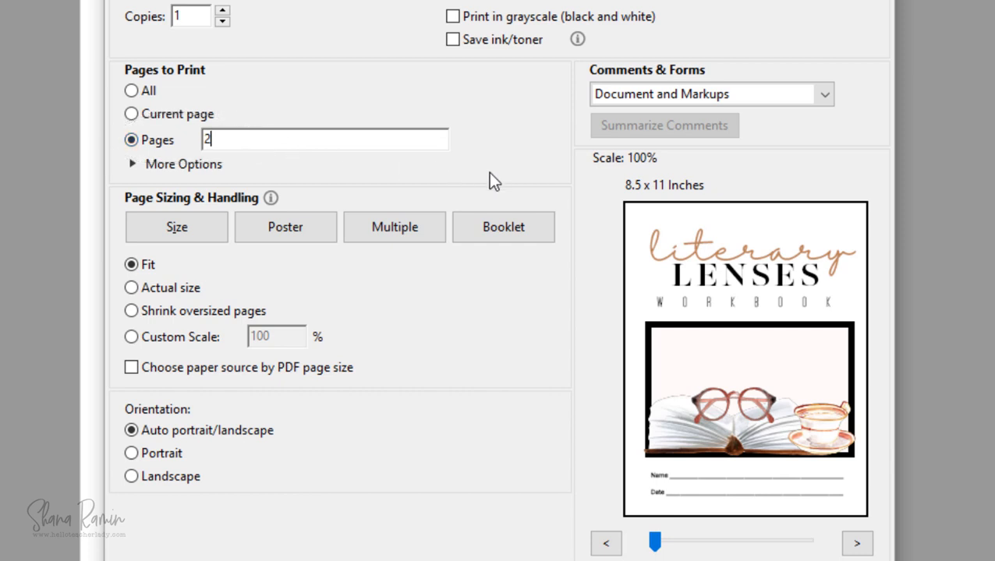
pyautogui.click(856, 544)
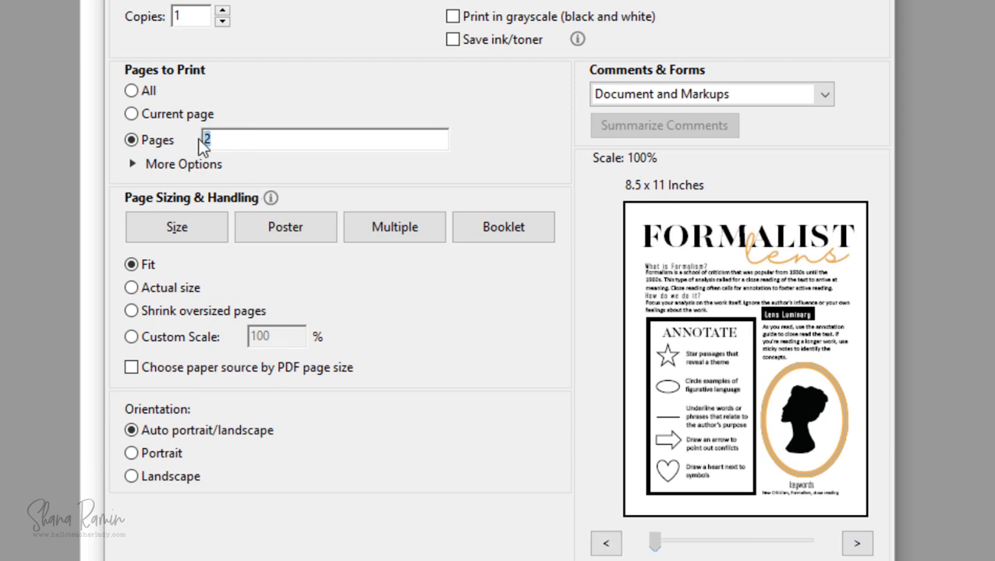
pyautogui.write('12-16')
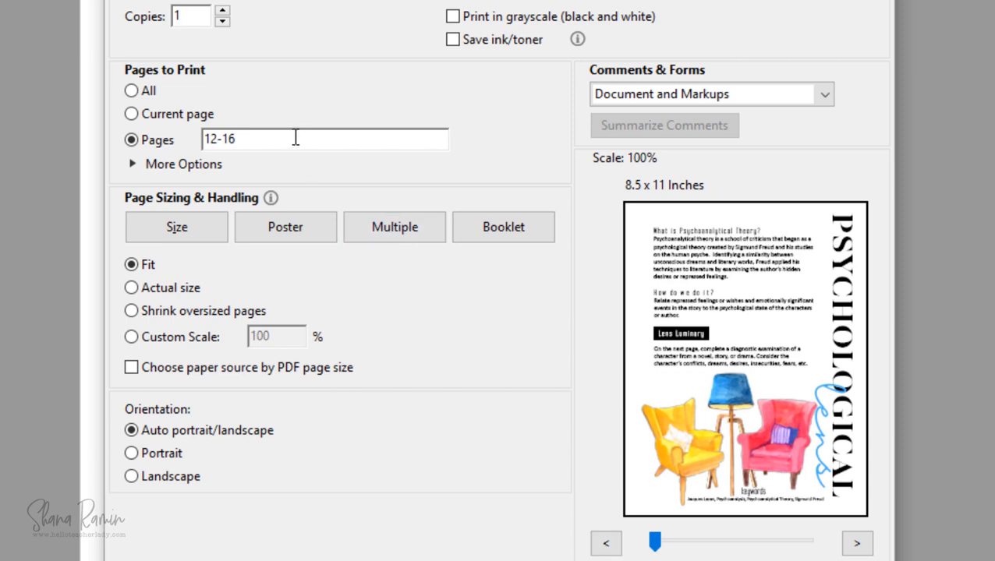
pyautogui.write(',')
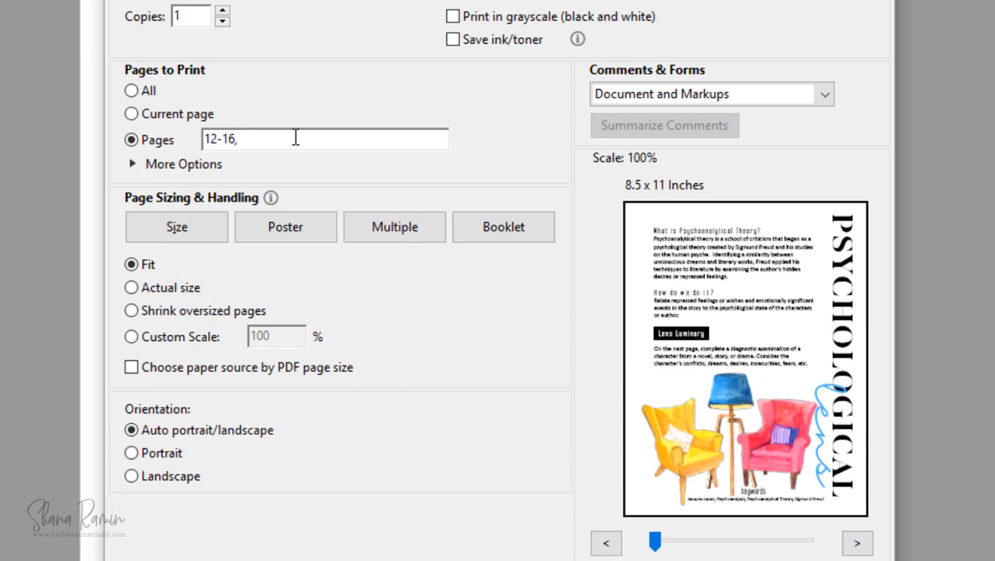
pyautogui.write('19, 22')
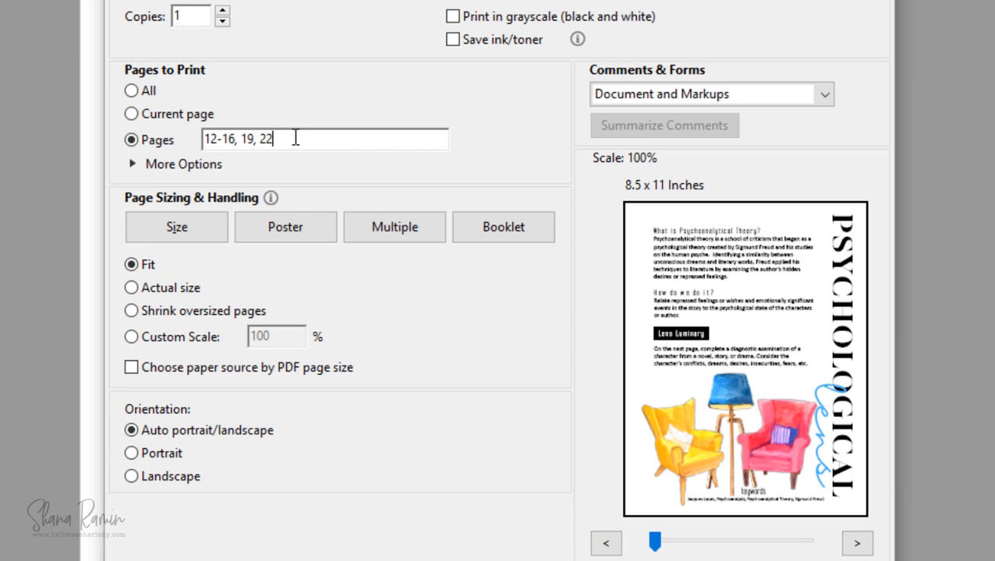
pyautogui.write(', 25')
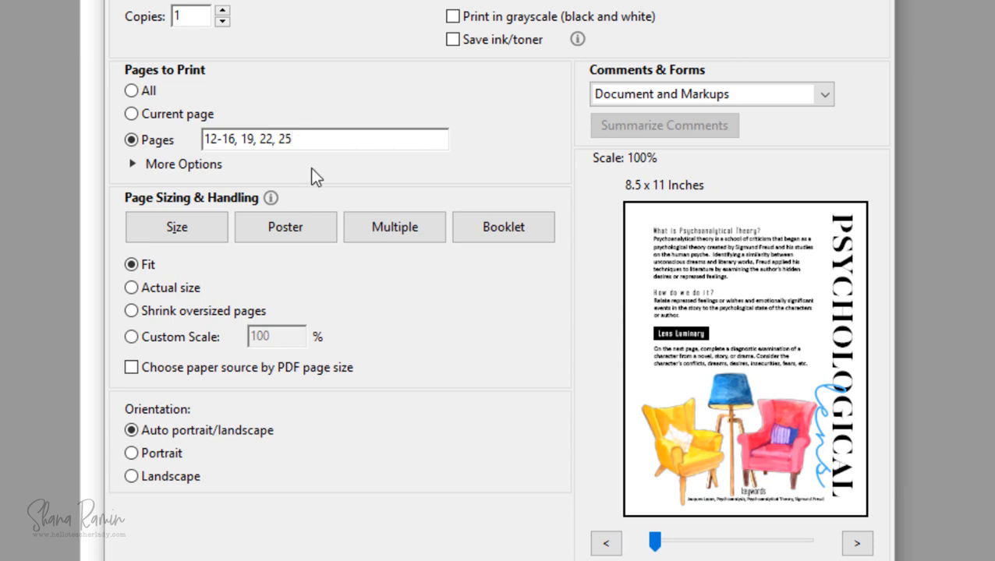
pyautogui.click(857, 543)
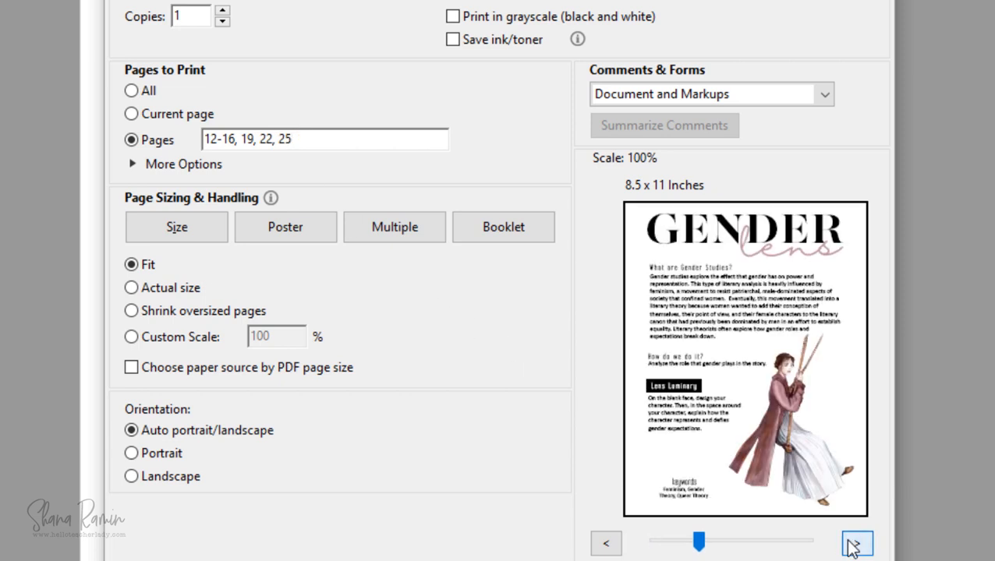
pyautogui.click(856, 544)
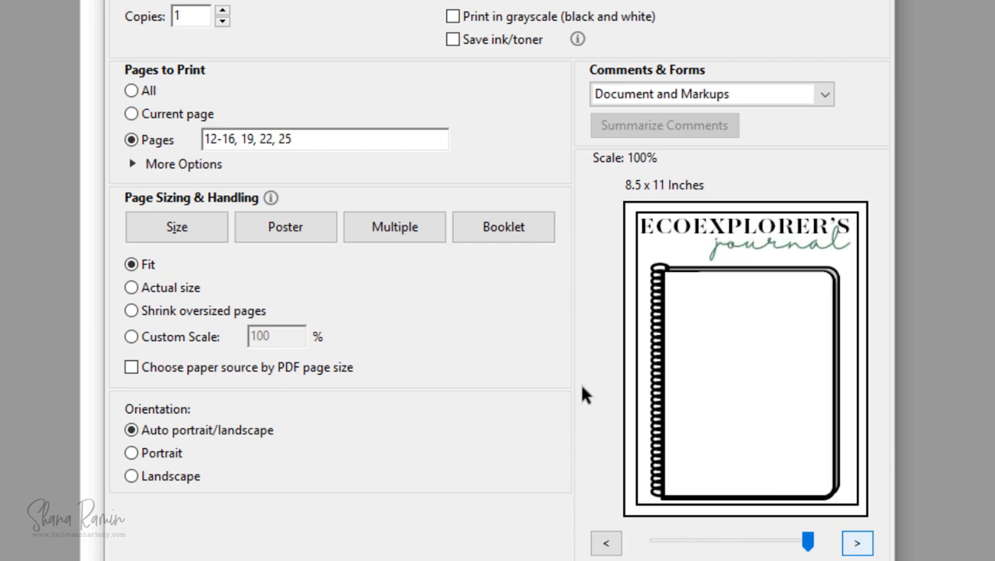
pyautogui.tripleClick(323, 139)
pyautogui.write('2')
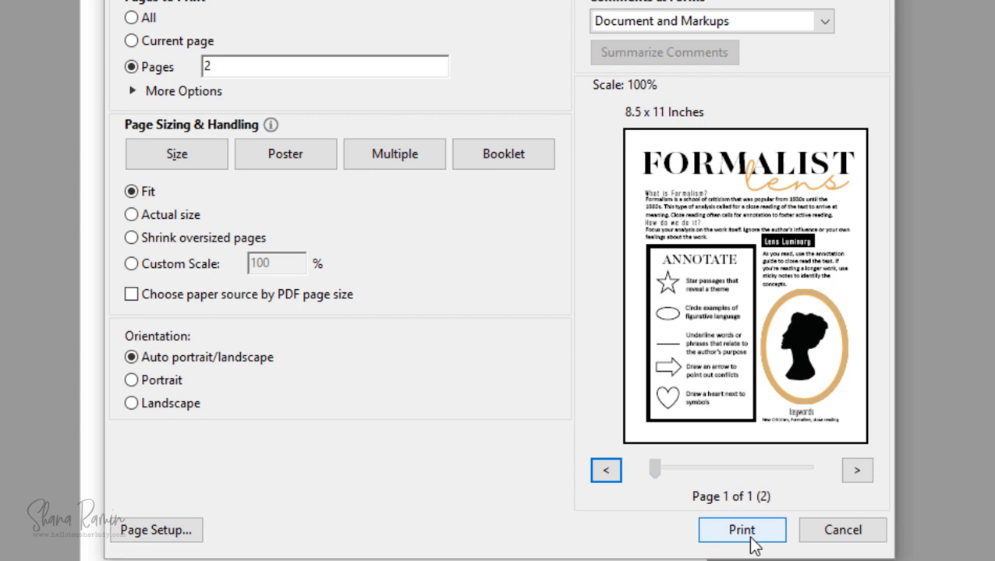
pyautogui.click(741, 530)
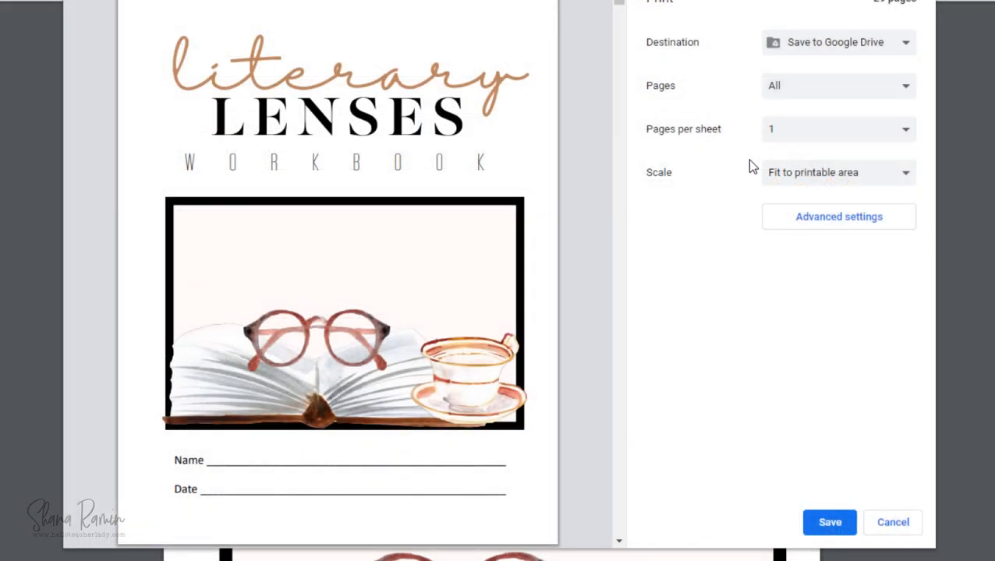
pyautogui.click(838, 85)
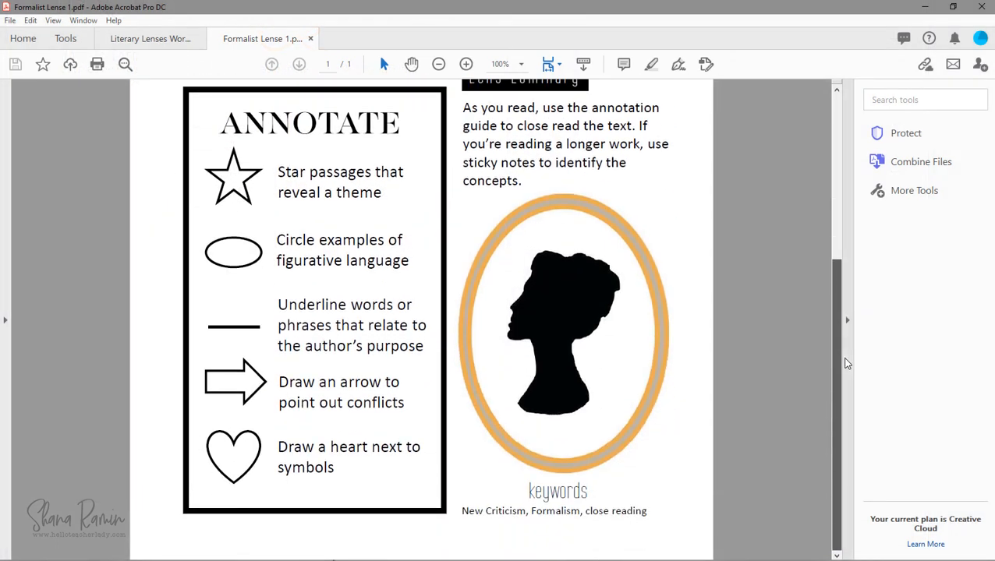
# Scroll Formalist Lense 1.pdf up to its title and introduction.
pyautogui.scroll(3)
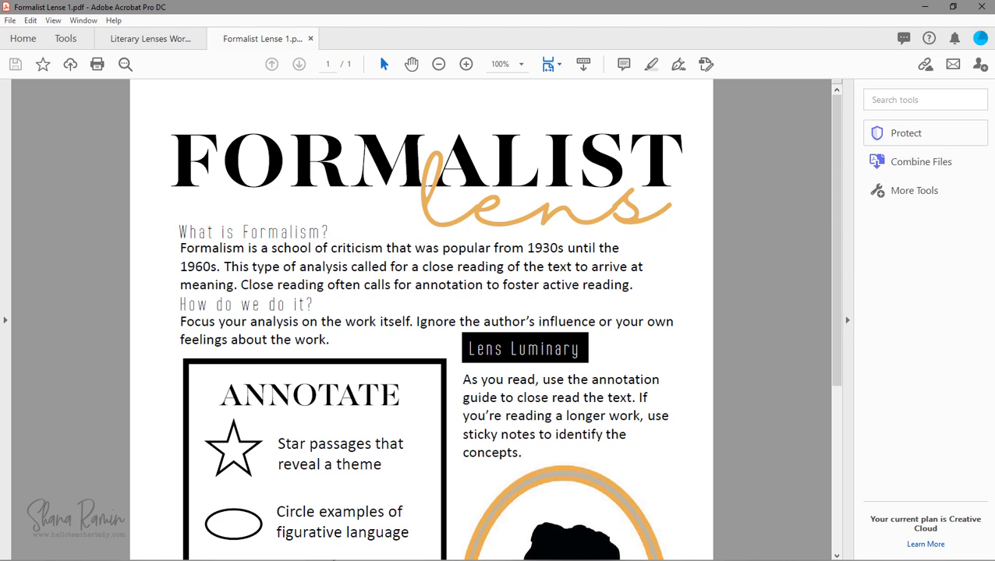
pyautogui.moveTo(608, 210)
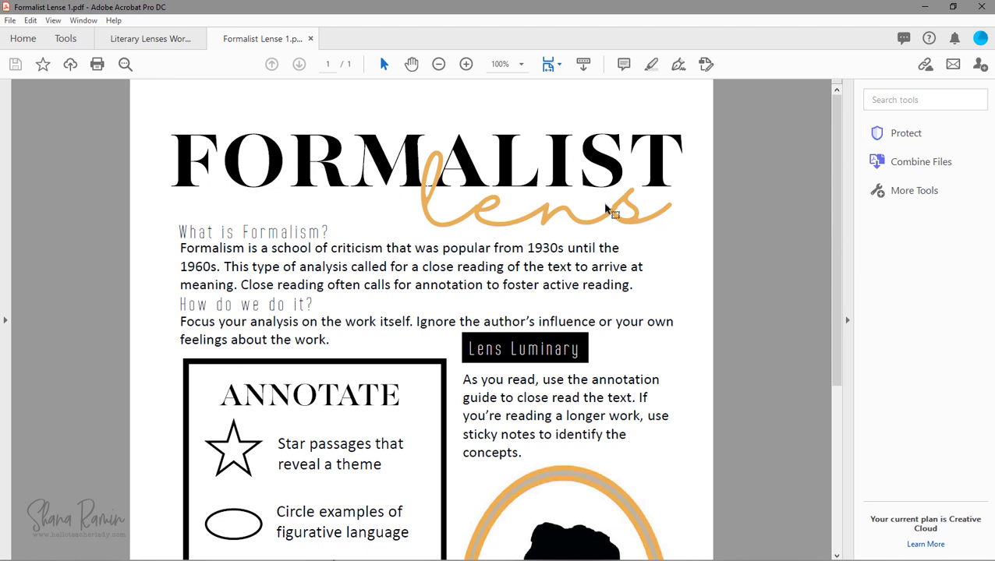
# Print workbook pages 16-19 to PDF as four pages per sheet in a 2 by 2 grid.
pyautogui.click(150, 38)
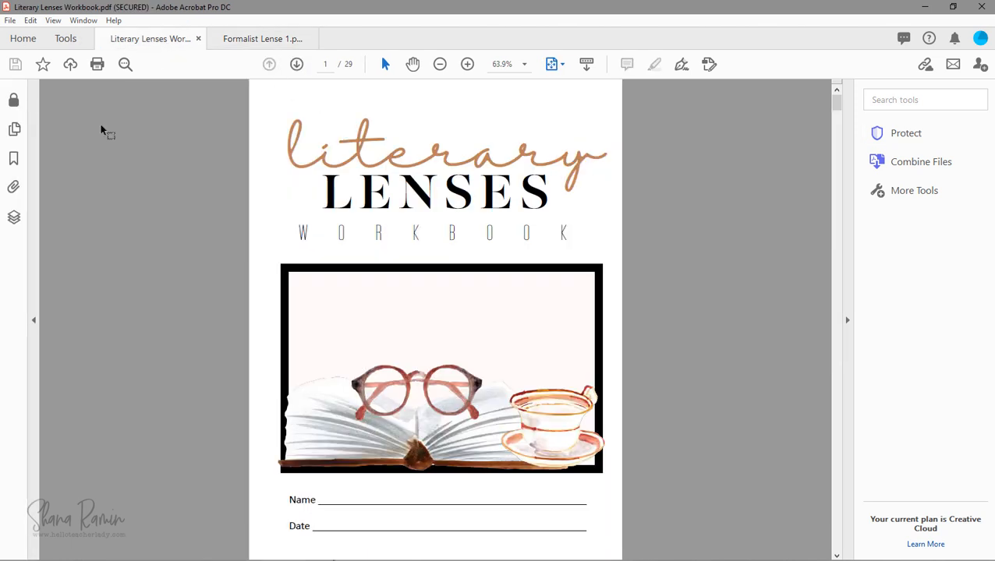
pyautogui.click(10, 20)
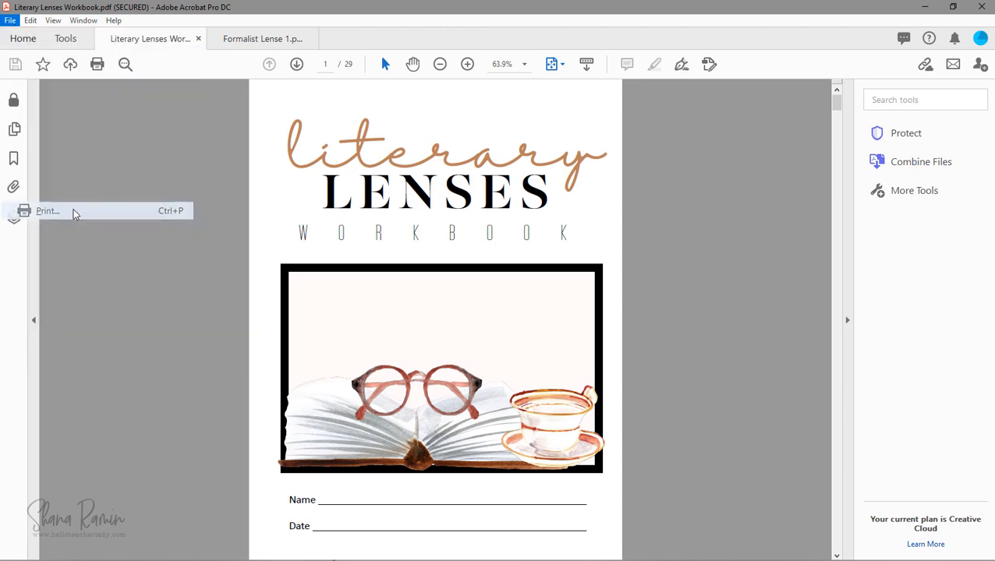
pyautogui.click(47, 211)
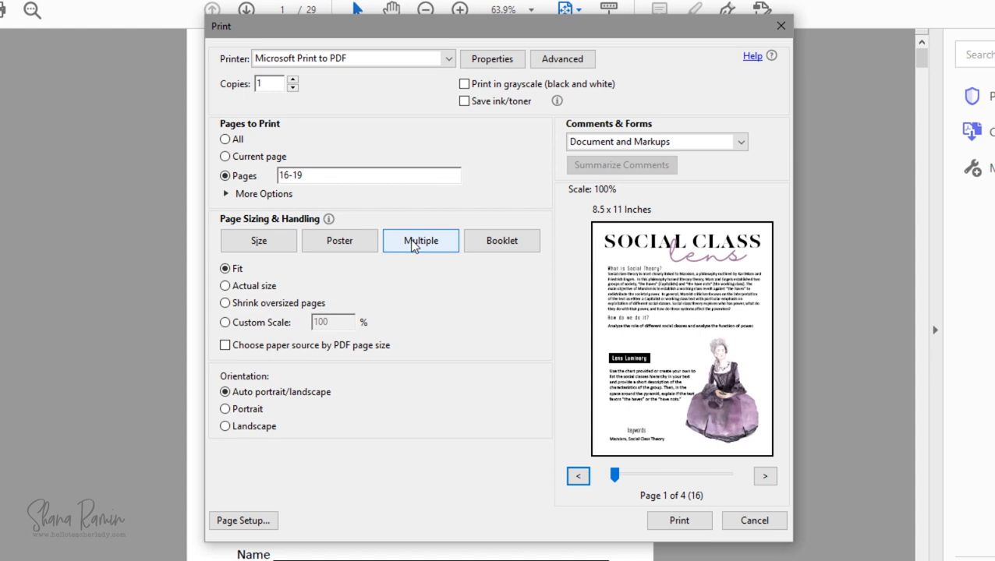
pyautogui.click(419, 241)
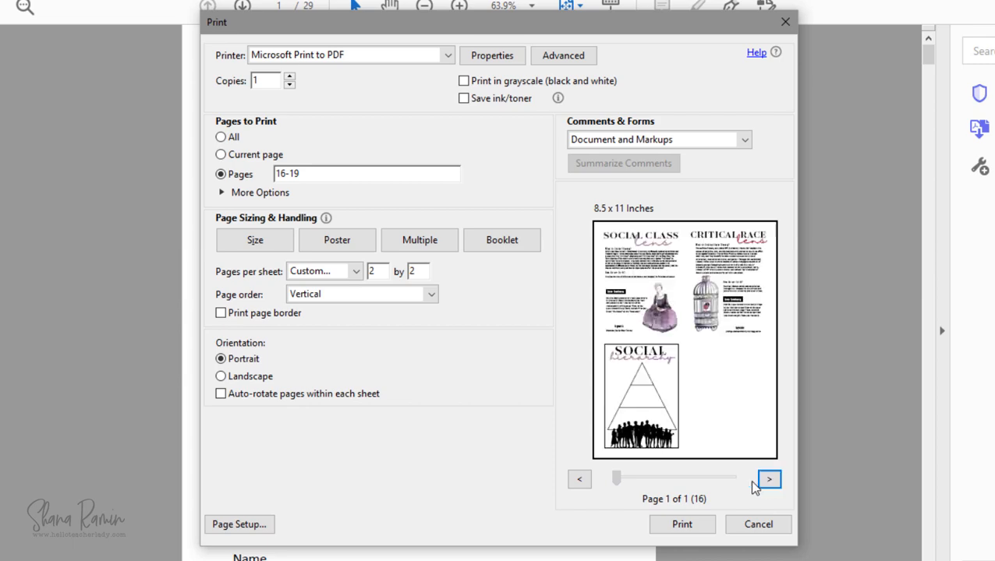
pyautogui.click(769, 479)
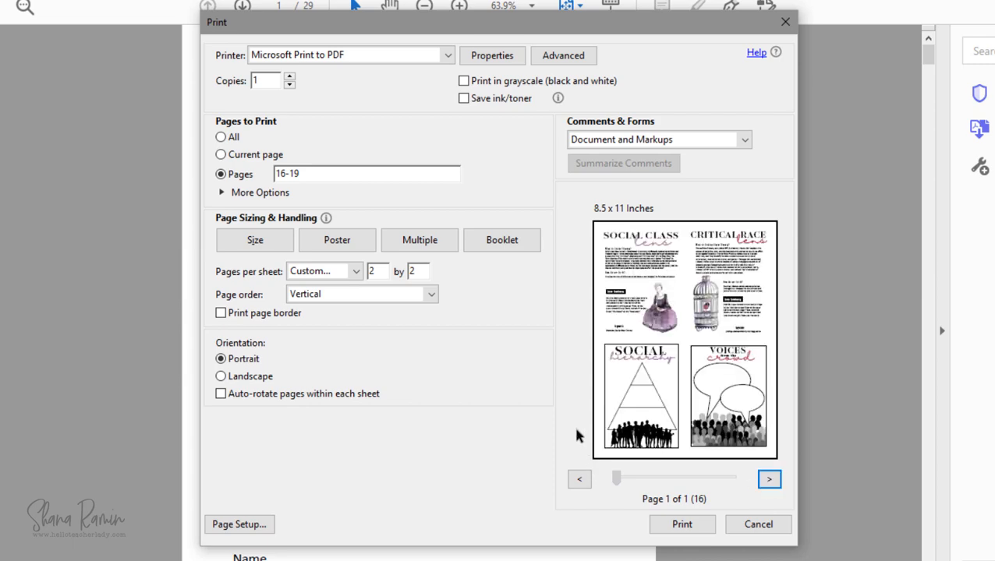
pyautogui.click(757, 524)
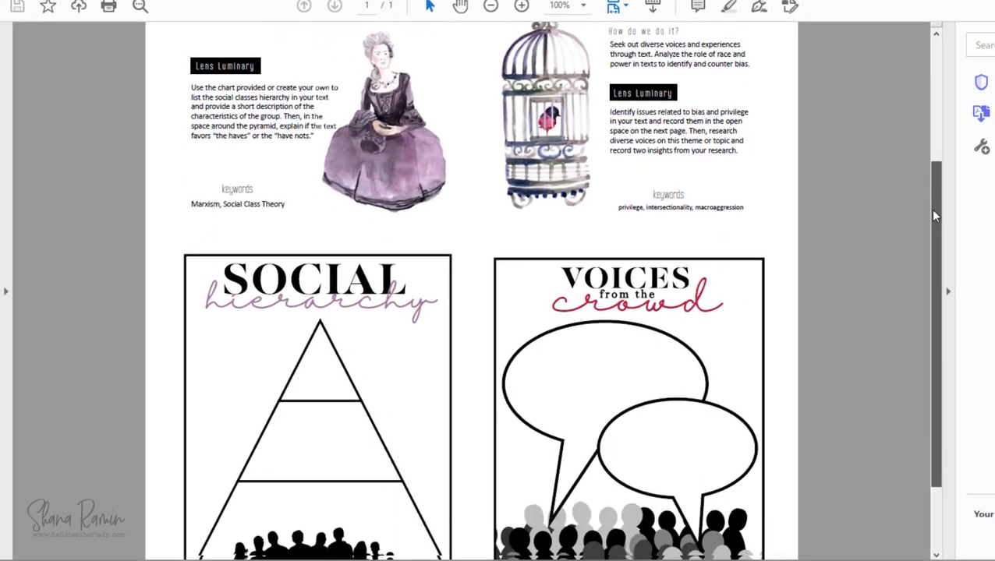
# Scroll the combined four-up PDF to its top to review all four pages.
pyautogui.scroll(3)
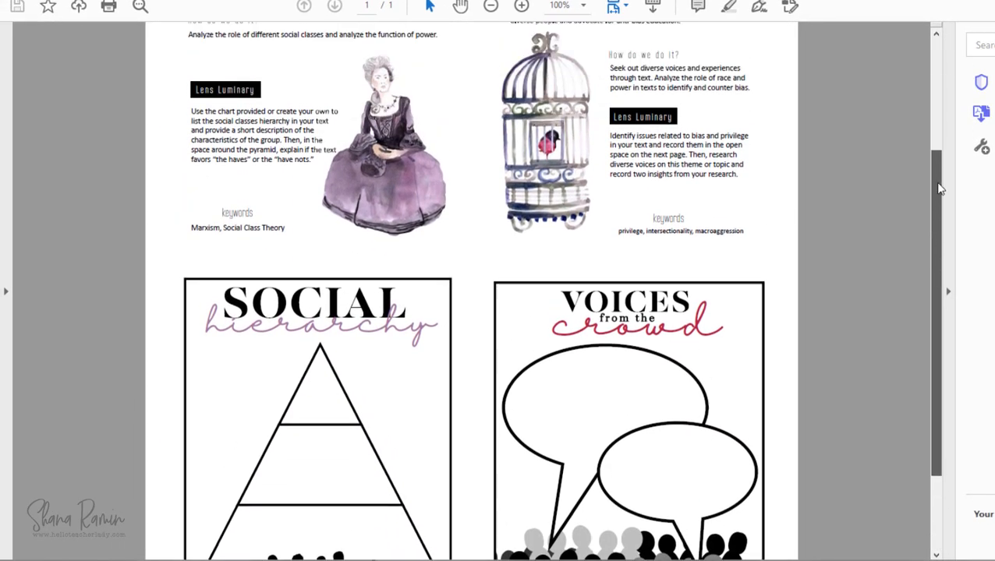
pyautogui.scroll(3)
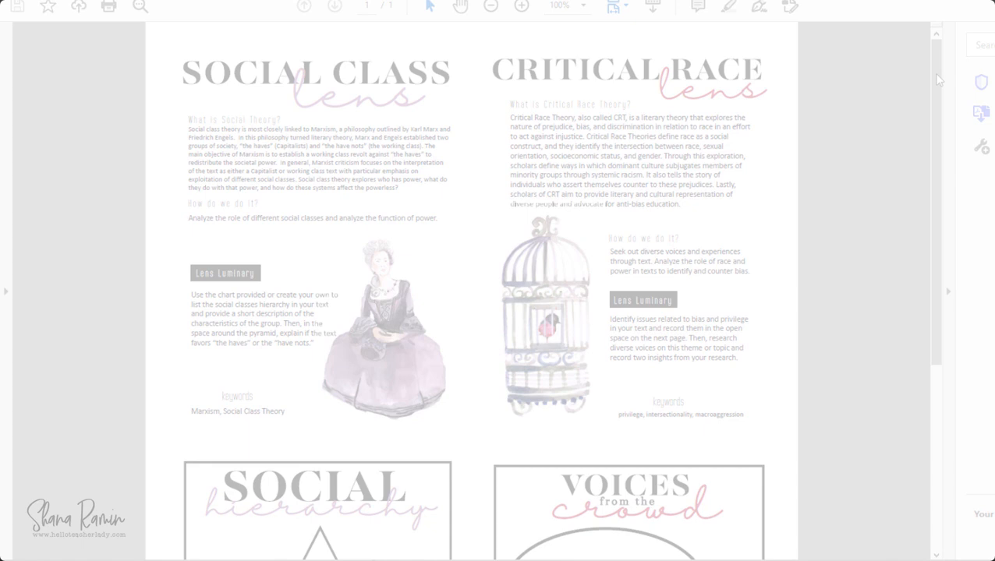